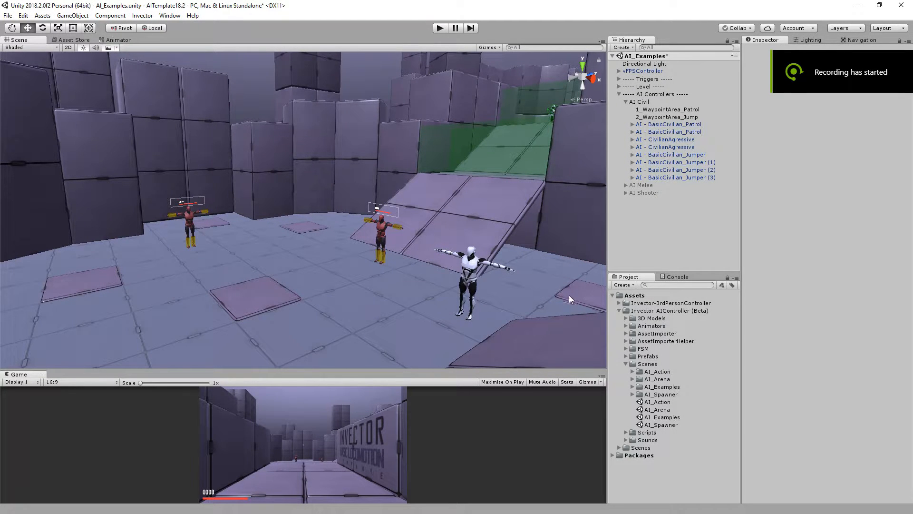
mouse_move(486, 274)
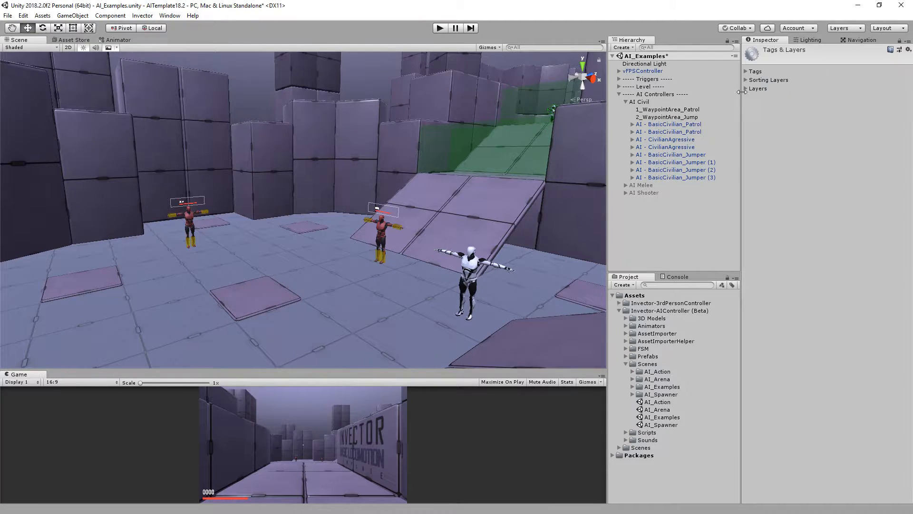
Step: Expand the Layers foldout to show built-in layers and empty user layers 8 through 31
left_click(757, 87)
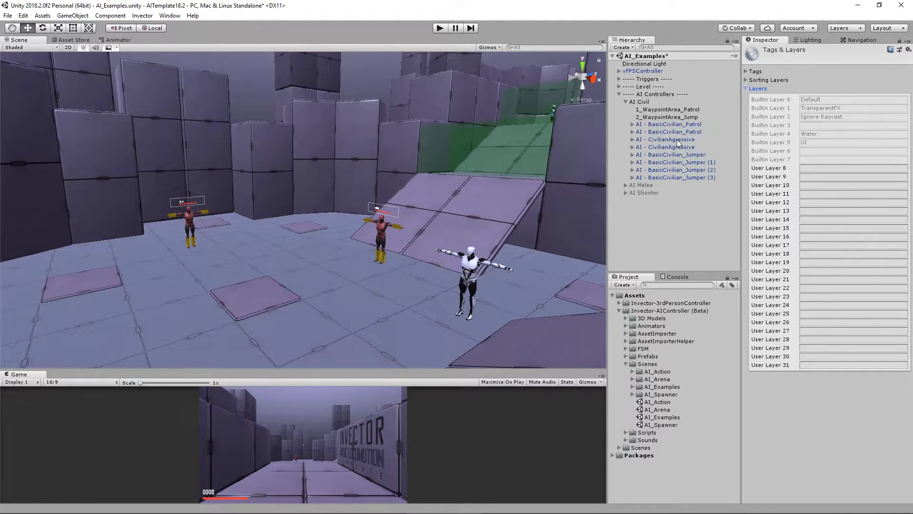
left_click(666, 139)
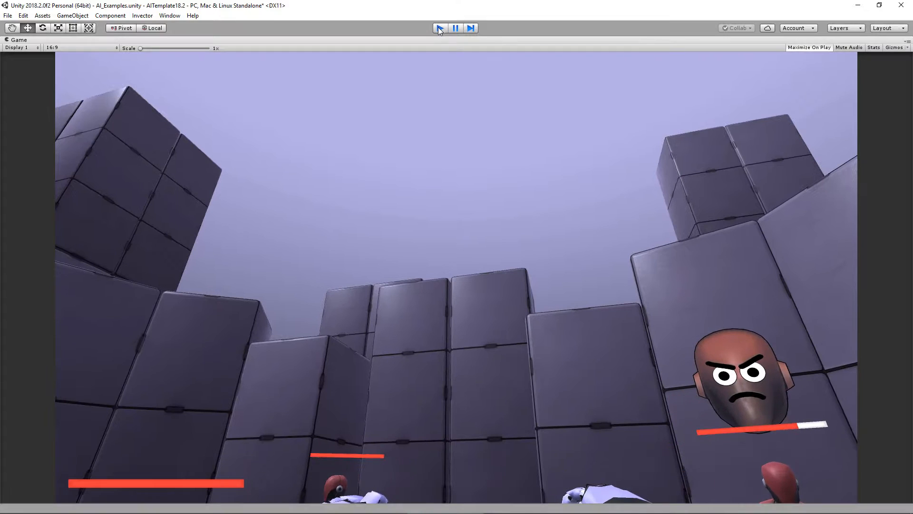
Step: Stop Play mode and launch Invector > AI Controller > Help > Online Documentation
left_click(439, 28)
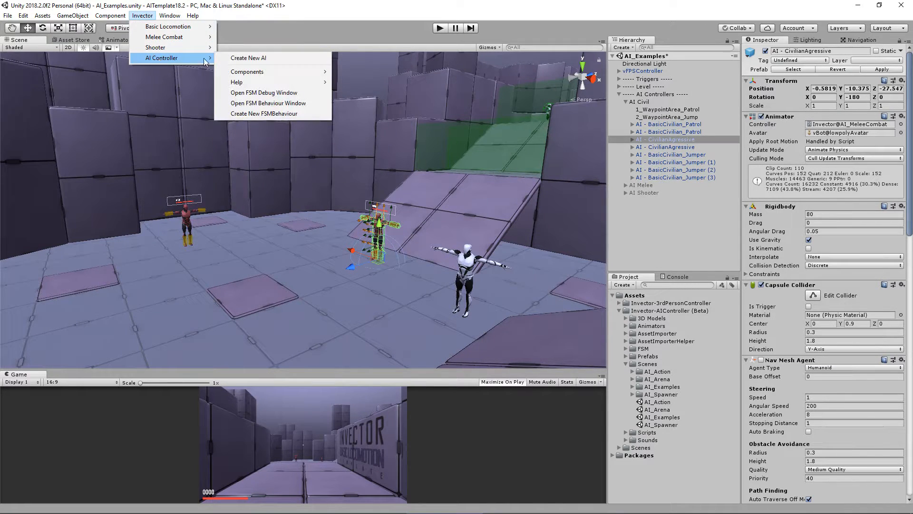
mouse_move(237, 81)
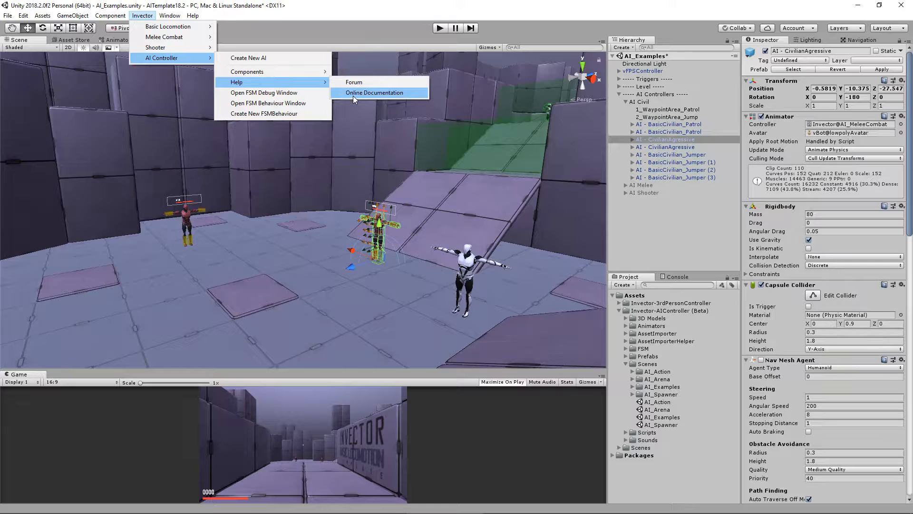
mouse_move(415, 96)
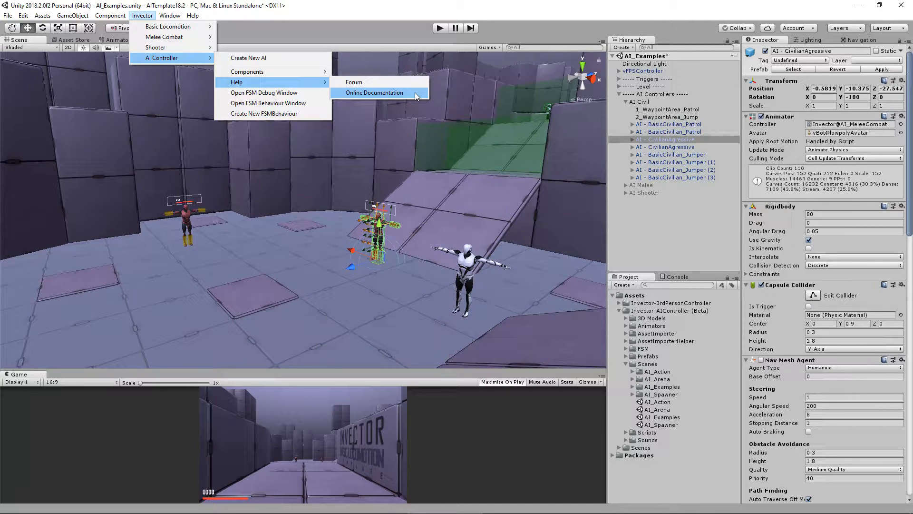
left_click(375, 92)
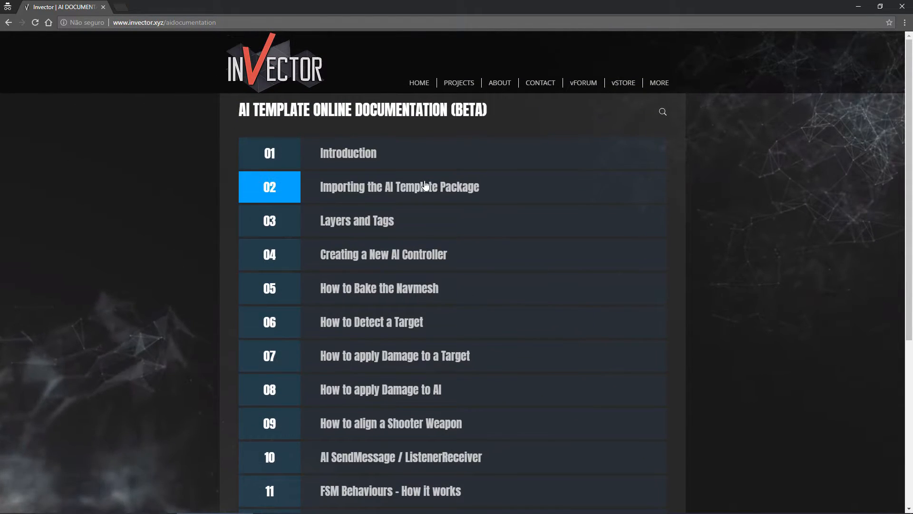
mouse_move(557, 121)
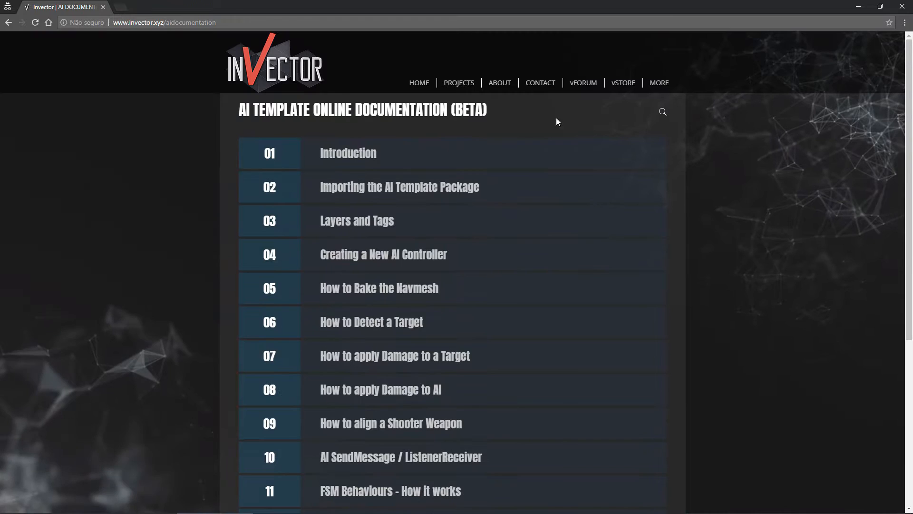
mouse_move(739, 108)
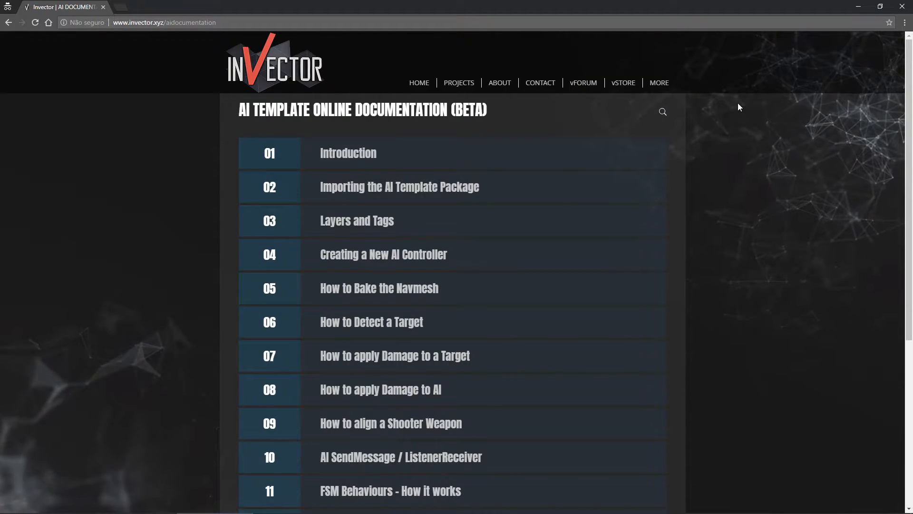
Step: Search the documentation for 'layers' and expand the Layers and Tags result
left_click(662, 112)
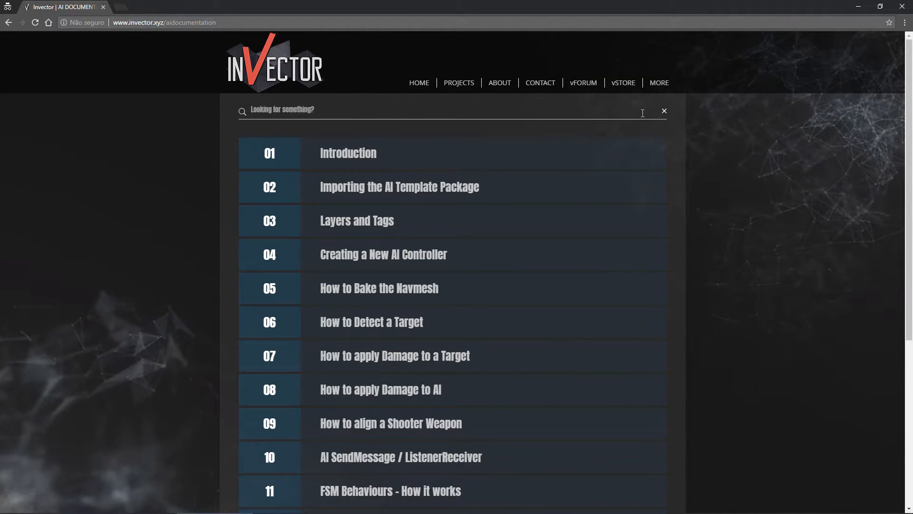
type("layers")
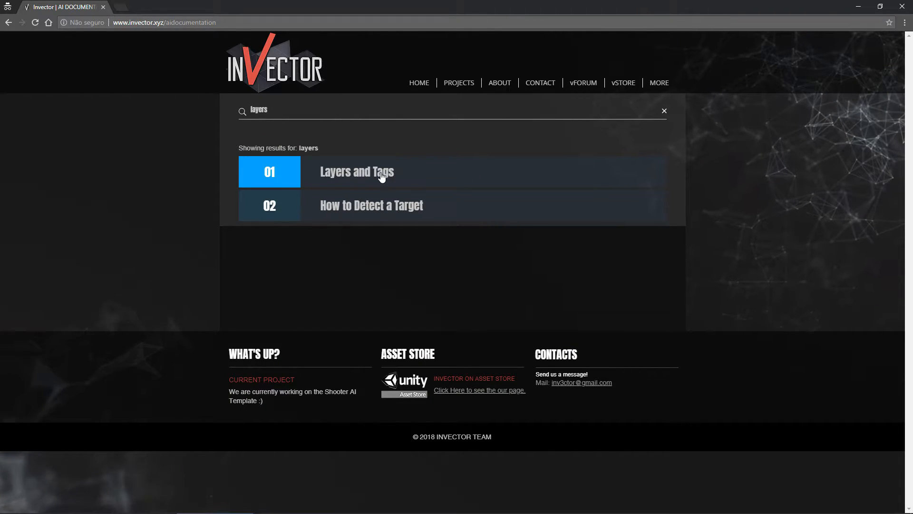
left_click(357, 171)
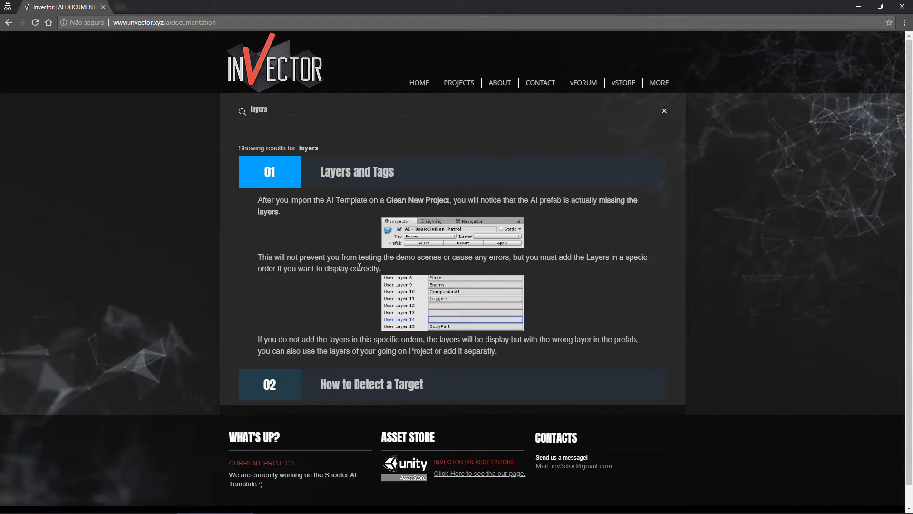
mouse_move(538, 212)
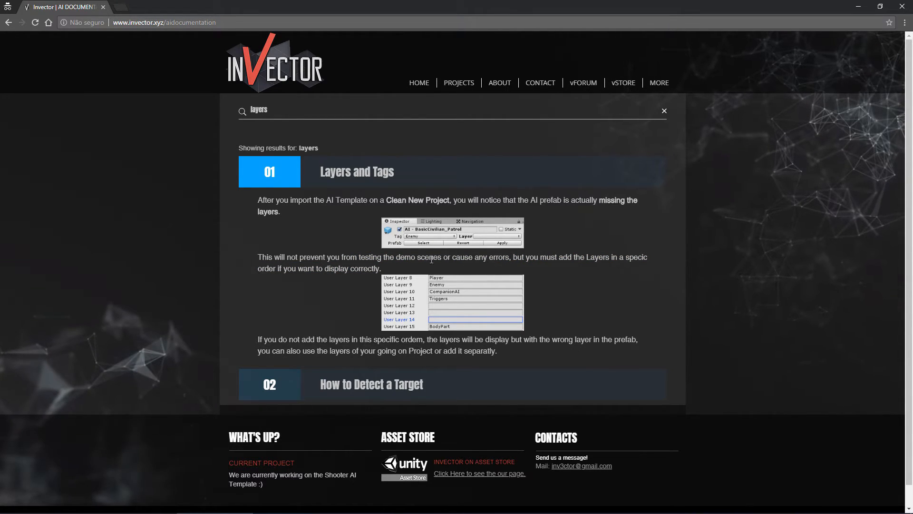
mouse_move(377, 313)
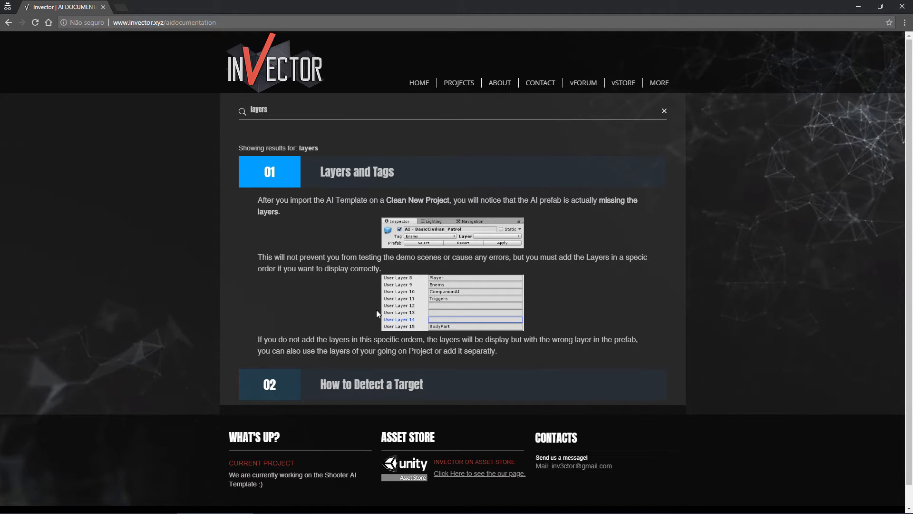
mouse_move(531, 295)
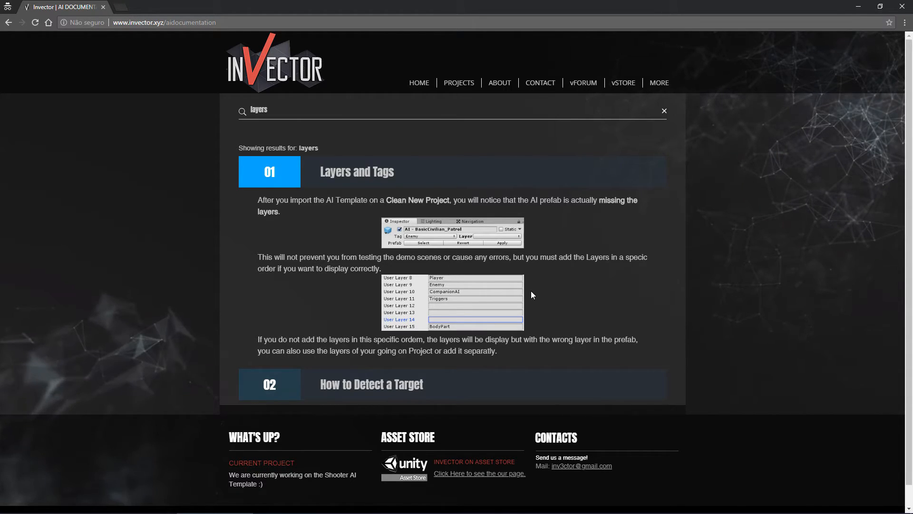
mouse_move(416, 285)
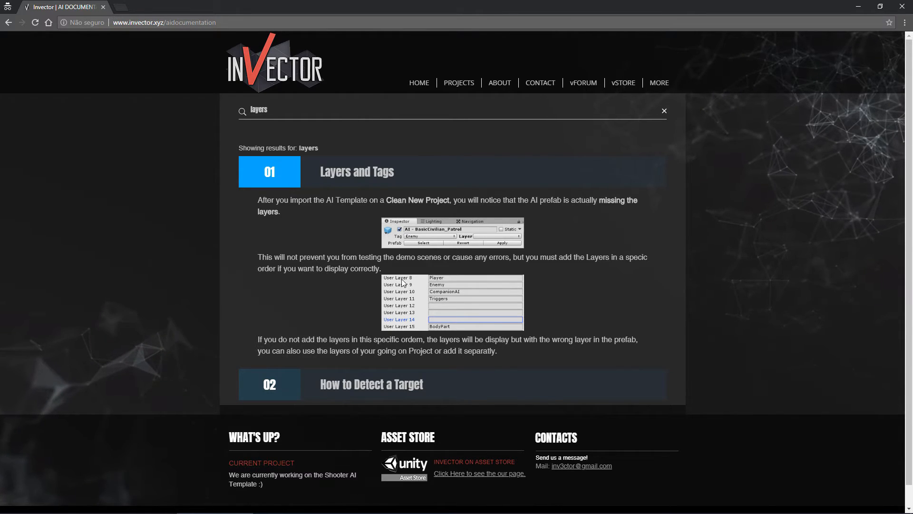
mouse_move(416, 281)
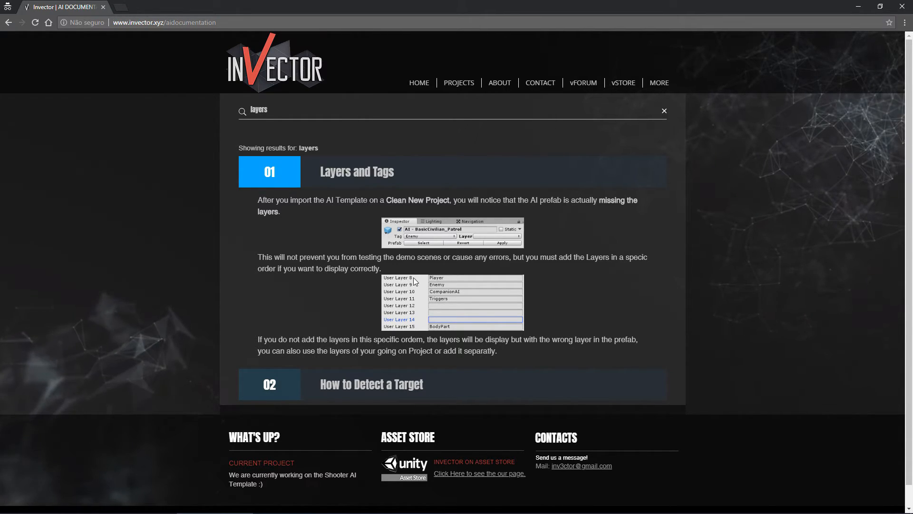
mouse_move(450, 335)
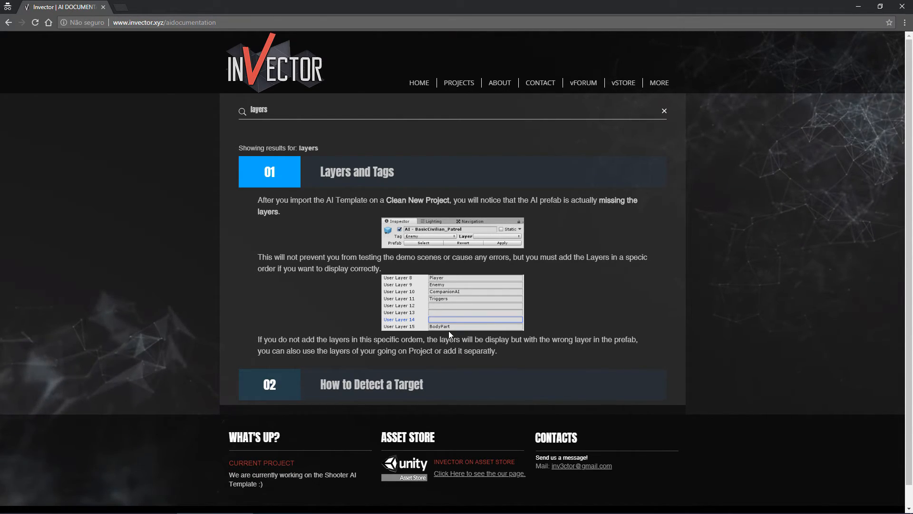
mouse_move(325, 278)
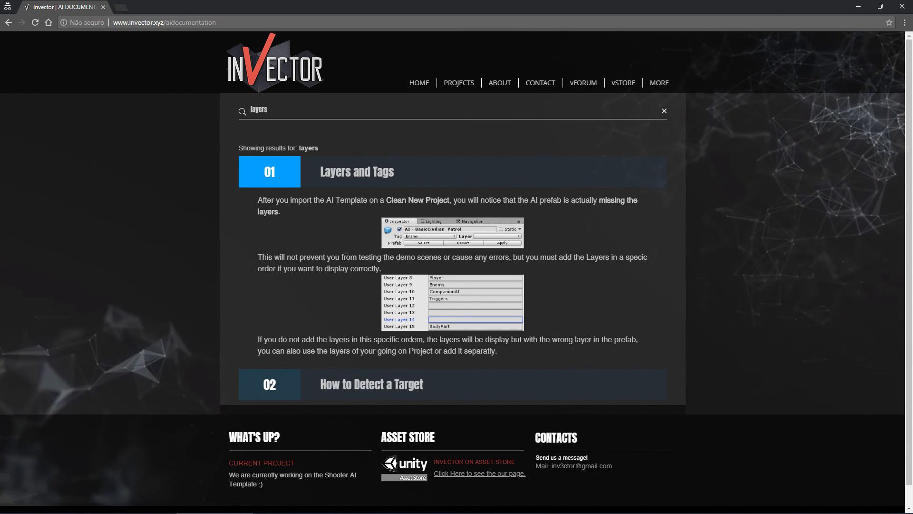
mouse_move(546, 280)
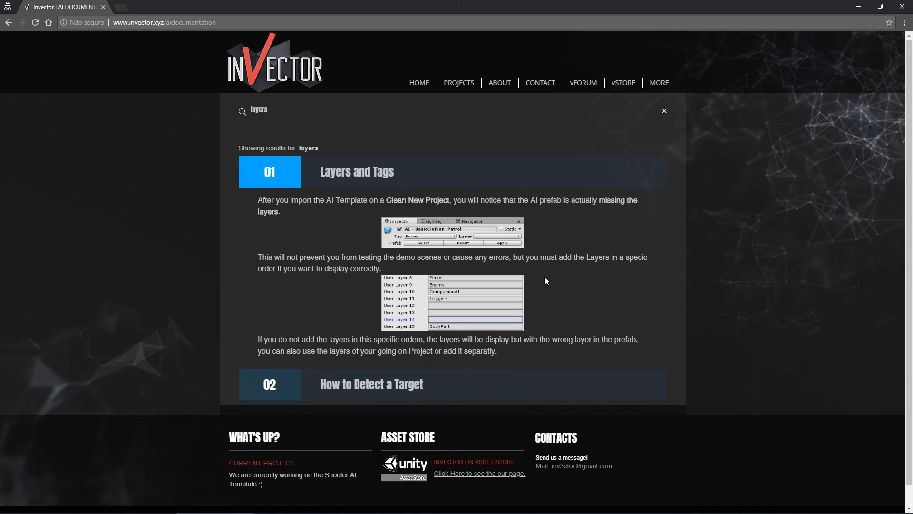